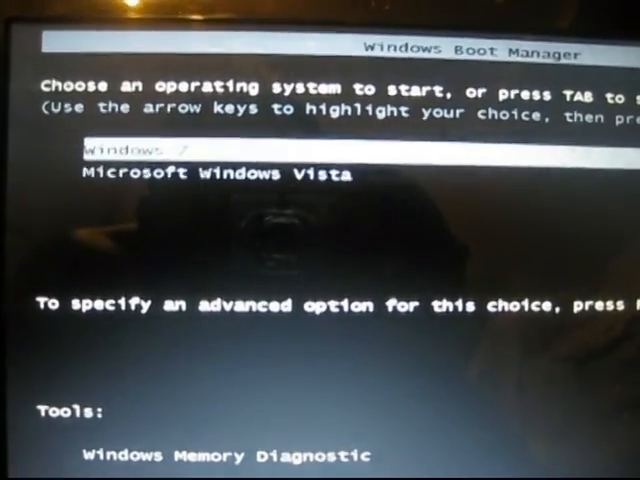
# Step: Highlight Microsoft Windows Vista in the boot menu instead of Windows 7
pyautogui.press('Down')
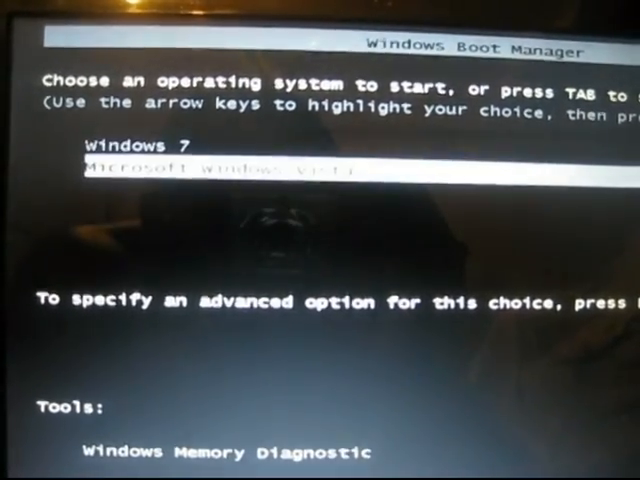